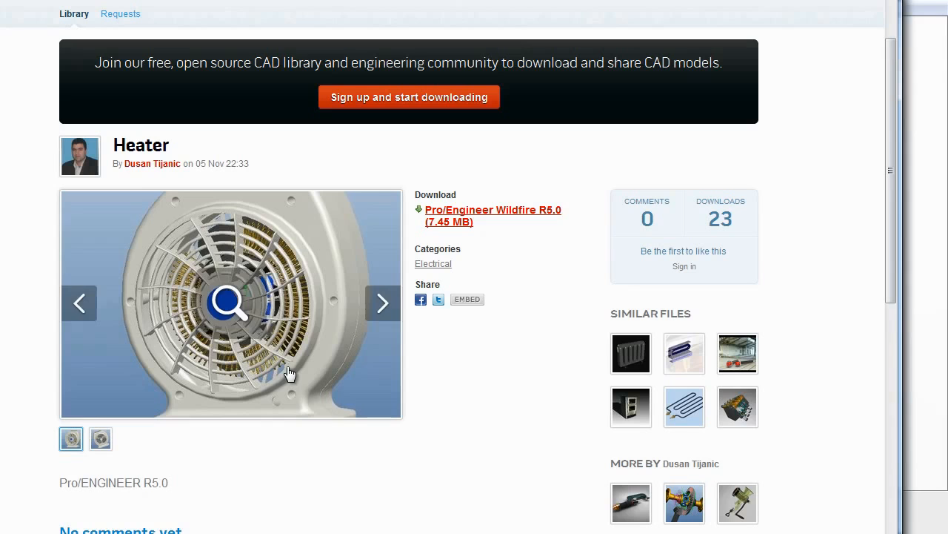
mouse_move(349, 181)
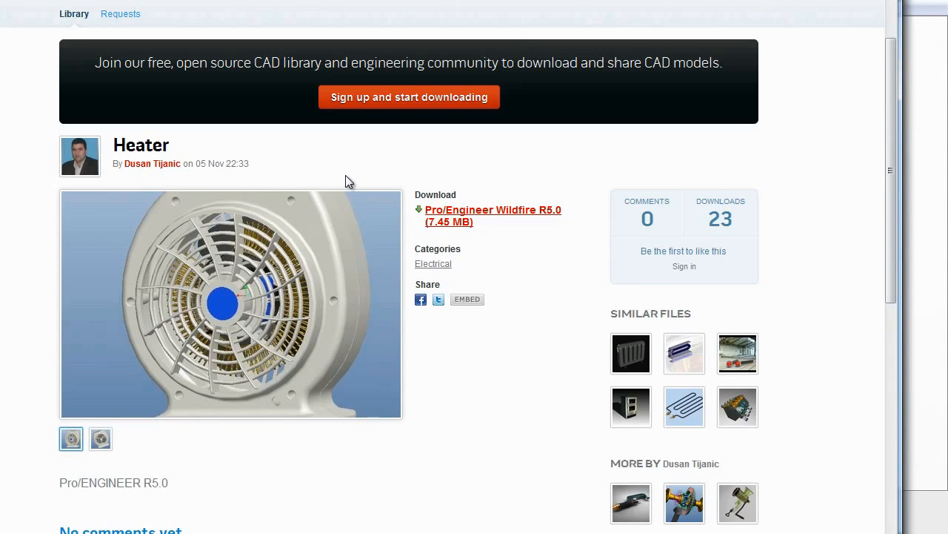
mouse_move(405, 168)
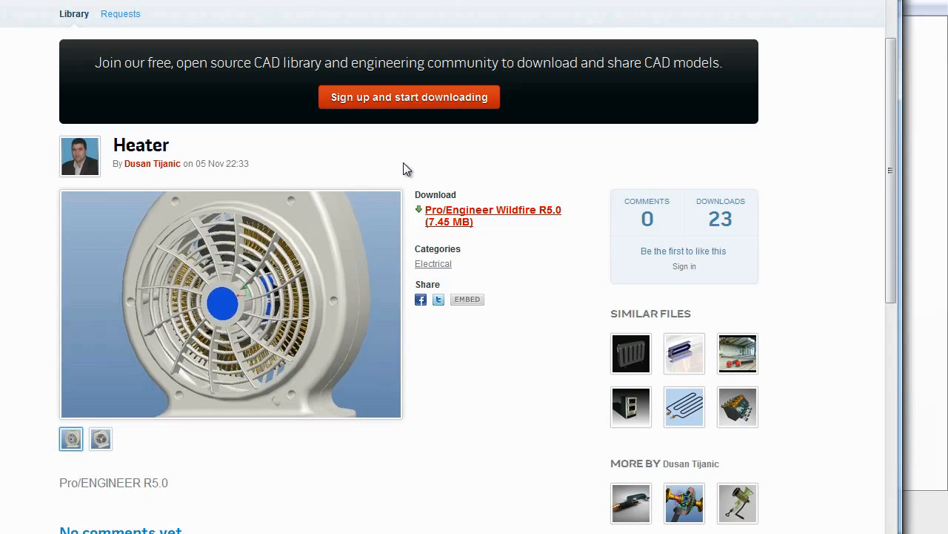
mouse_move(400, 236)
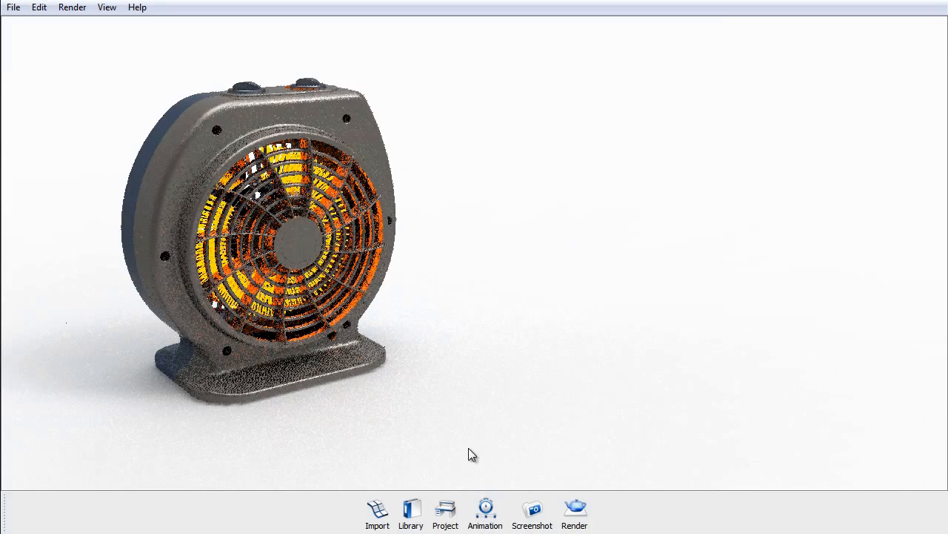
Step: Show the animation timeline and scrub through the Heater_rotation animation
left_click(485, 515)
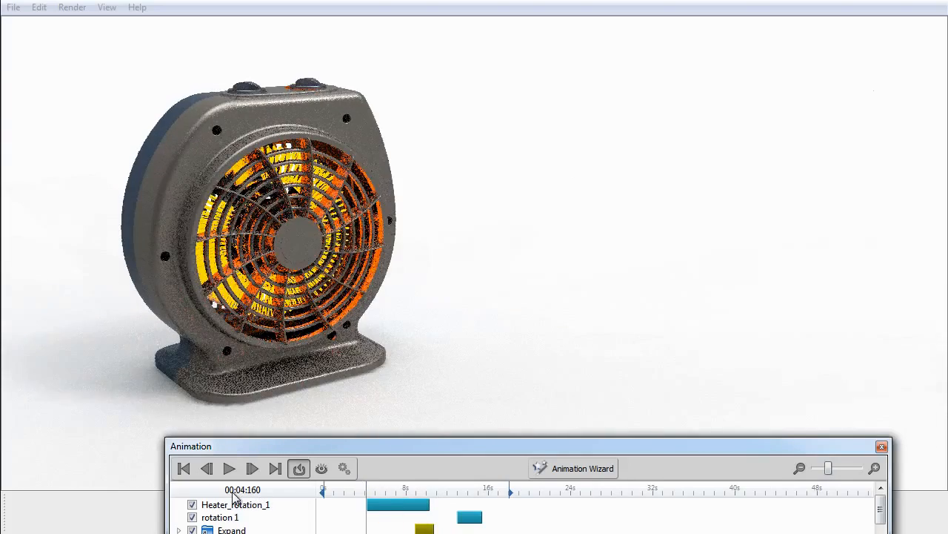
left_click_drag(322, 491, 393, 491)
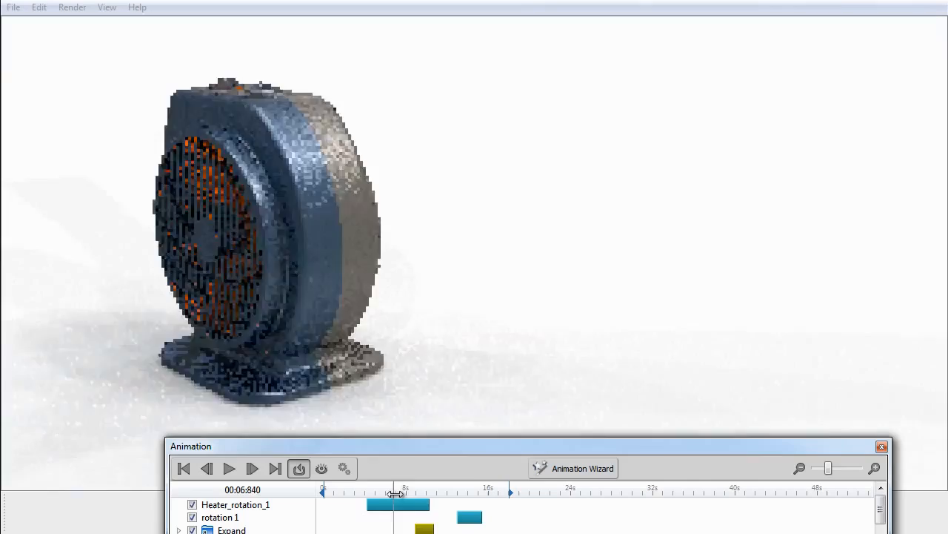
left_click_drag(395, 492, 439, 493)
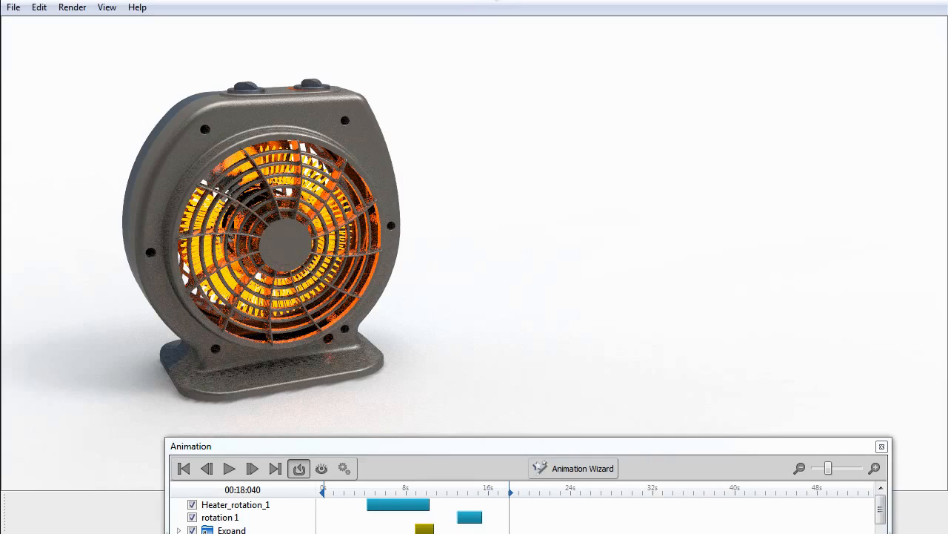
left_click(229, 468)
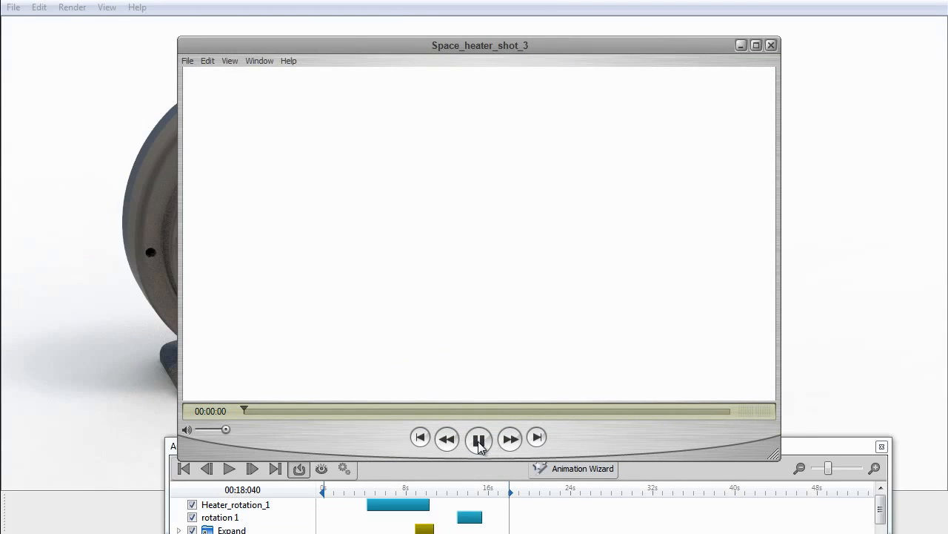
Step: Play the rendered Space_heater_shot_3 movie in QuickTime Player
left_click(479, 437)
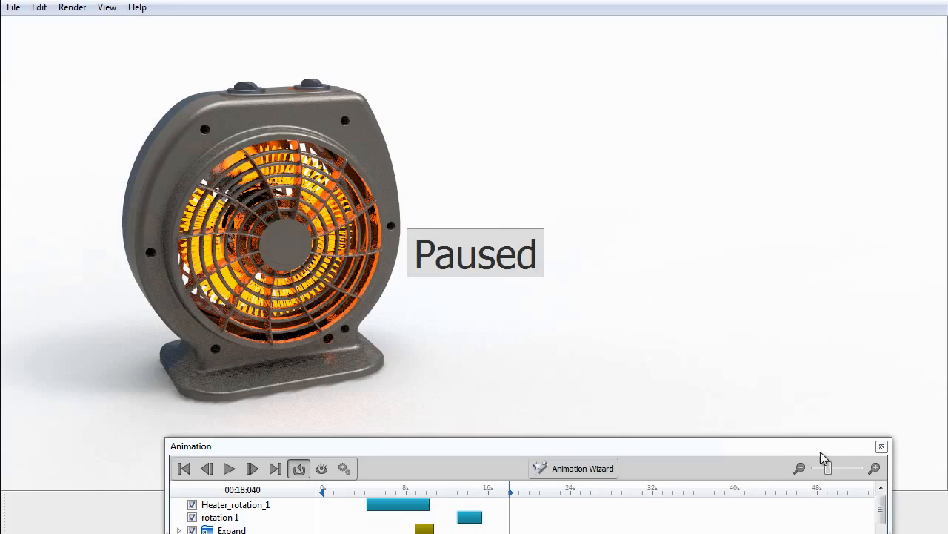
Step: Collapse heater_assy in the Project scene tree and duplicate it as heater_assy #1
left_click(881, 446)
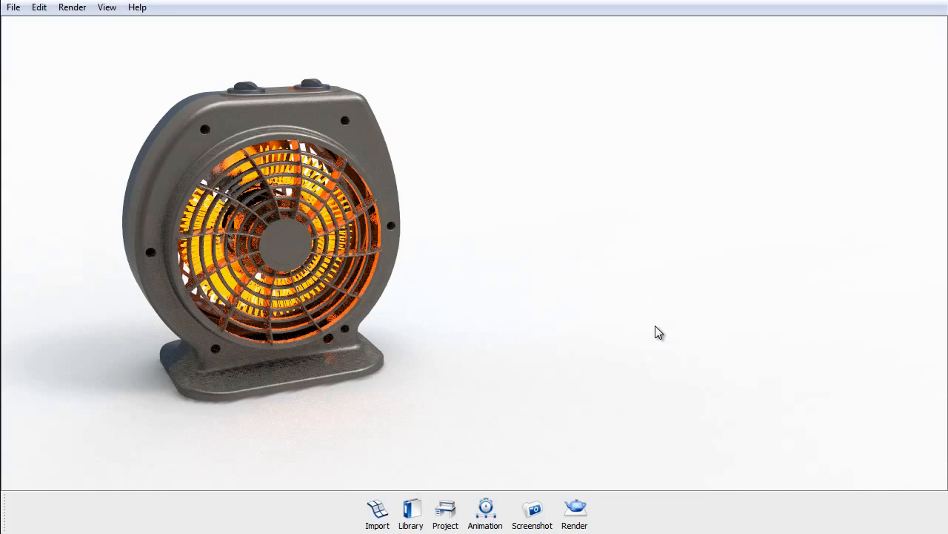
mouse_move(588, 304)
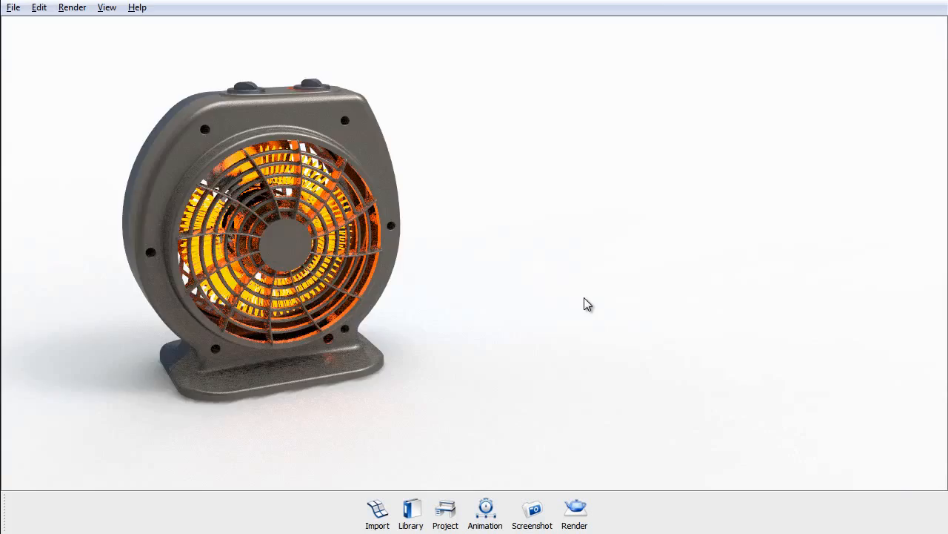
left_click(445, 513)
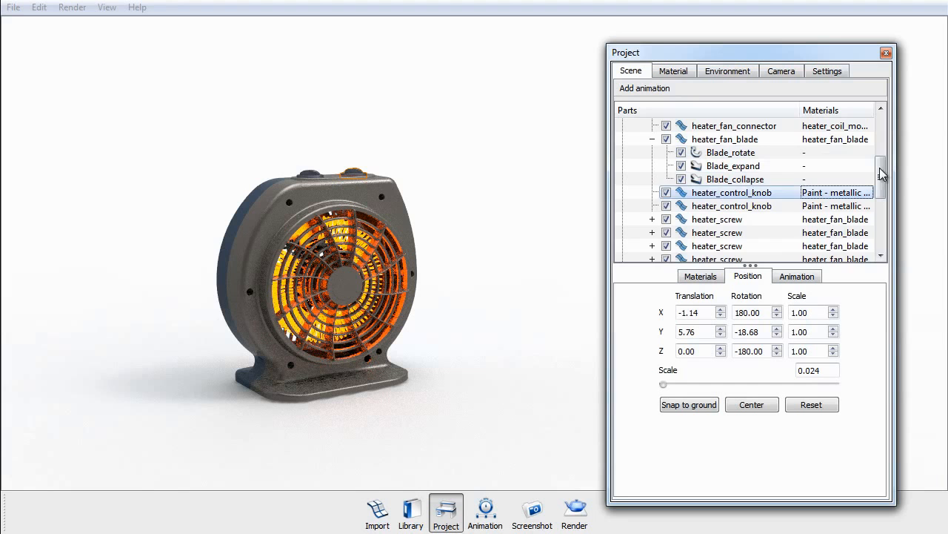
scroll("up", 3)
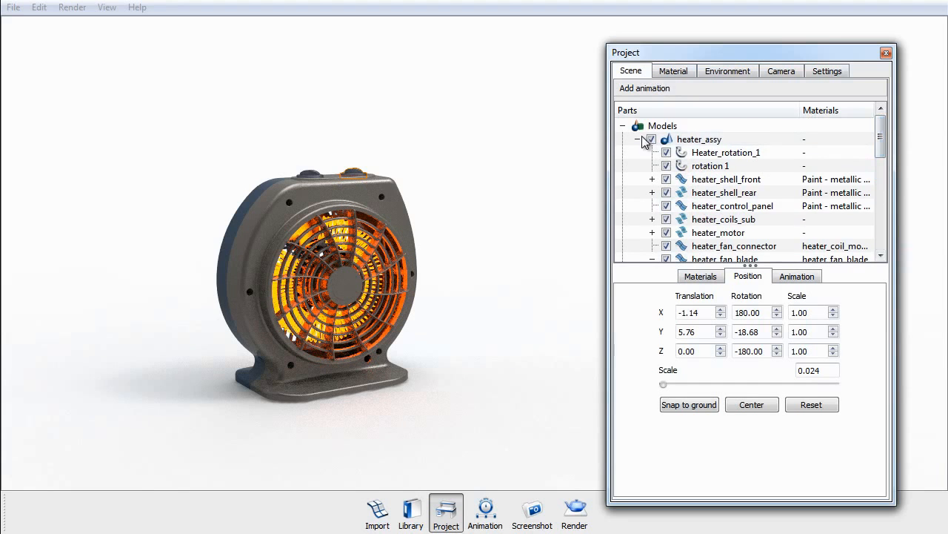
left_click(622, 139)
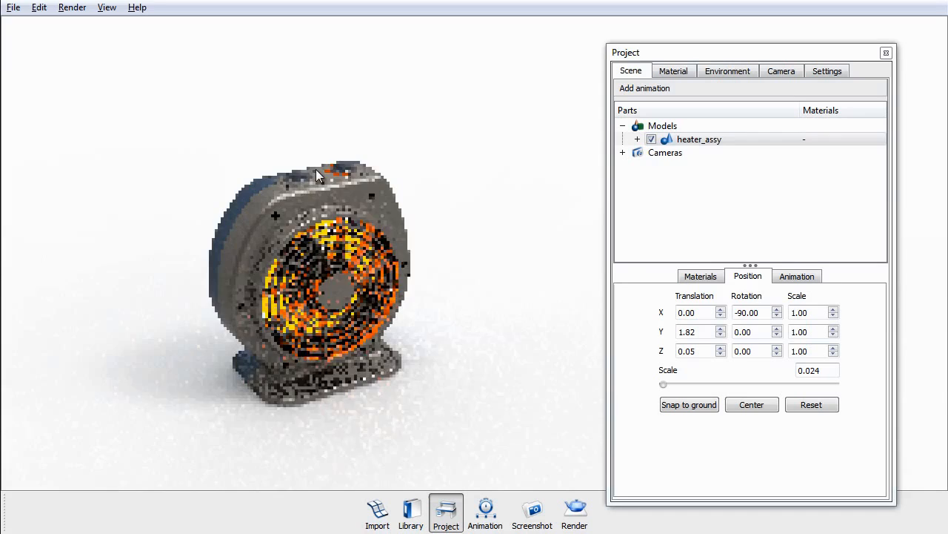
right_click(699, 139)
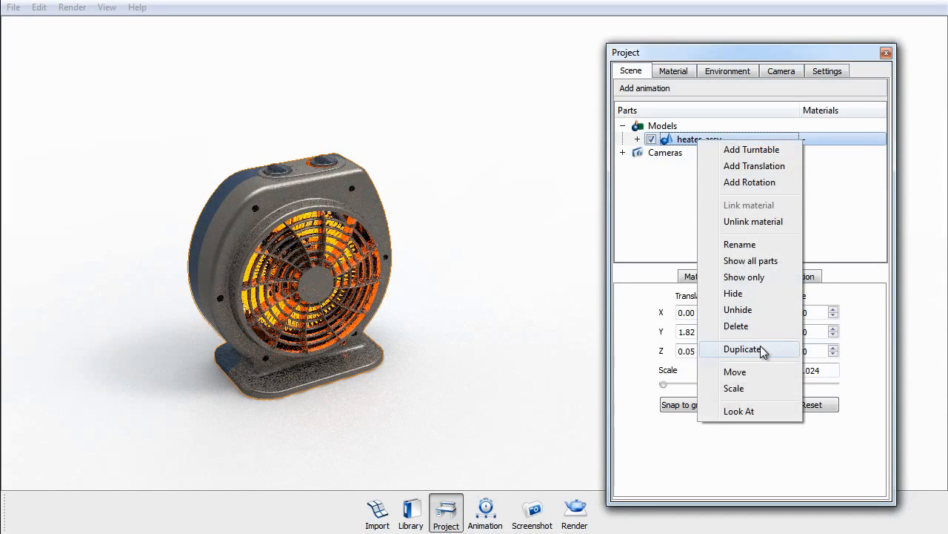
left_click(743, 348)
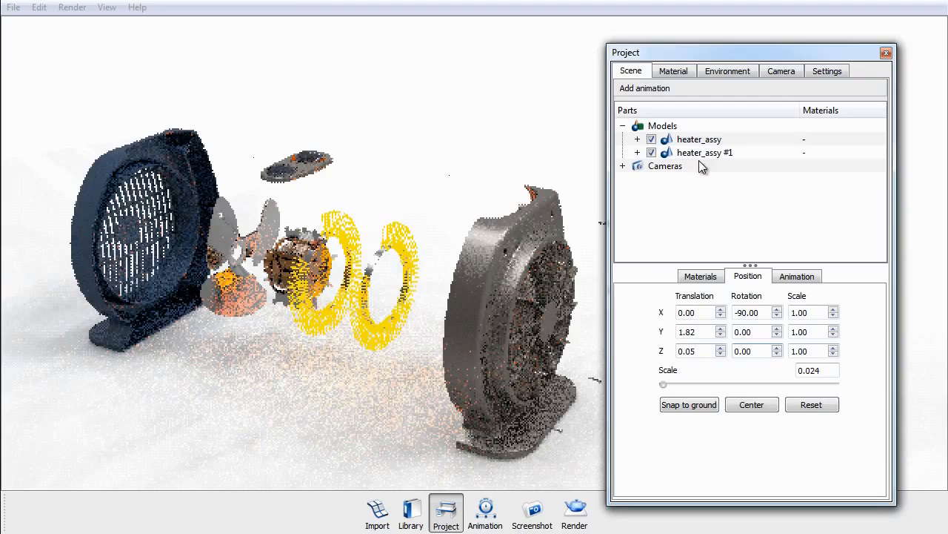
Step: Rewind and replay the timeline, then select heater_assy #1 to place beside the original
left_click(485, 512)
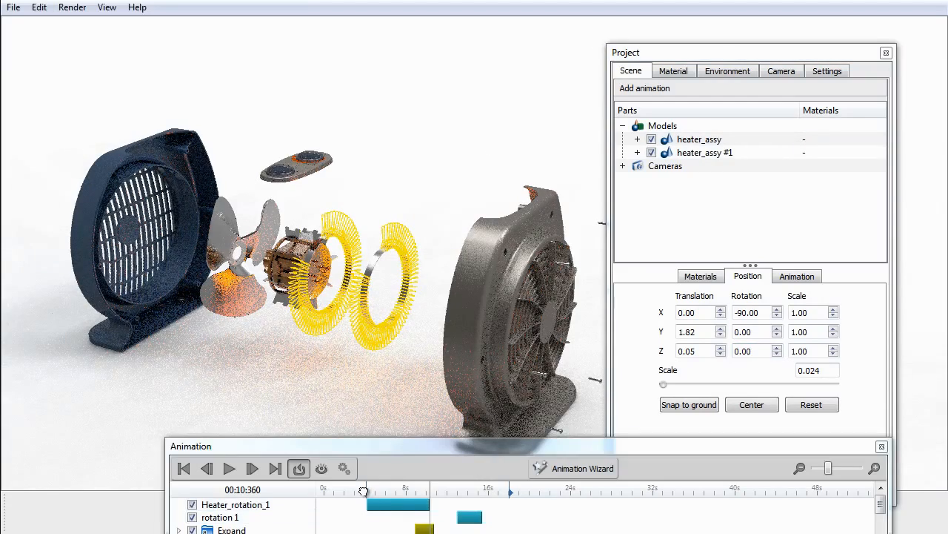
left_click_drag(363, 489, 324, 489)
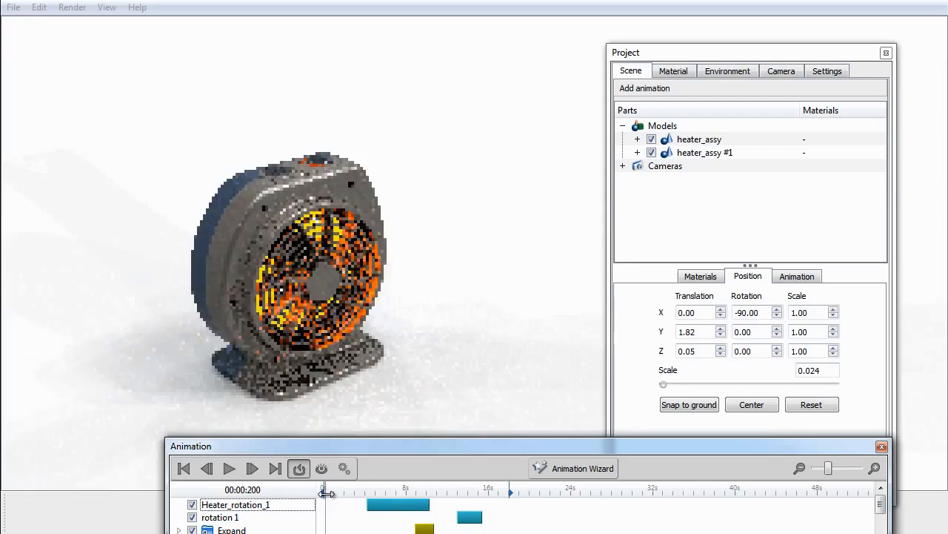
left_click_drag(323, 491, 370, 492)
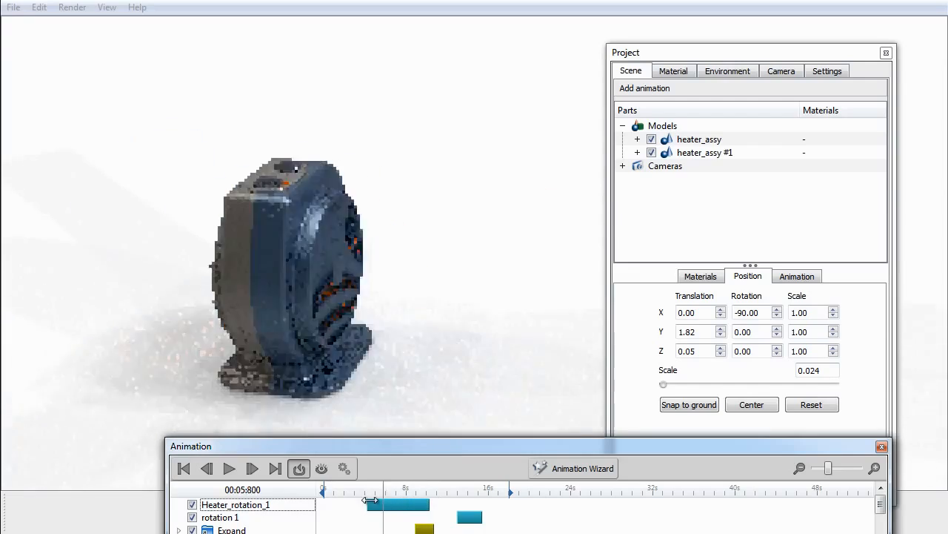
left_click(183, 468)
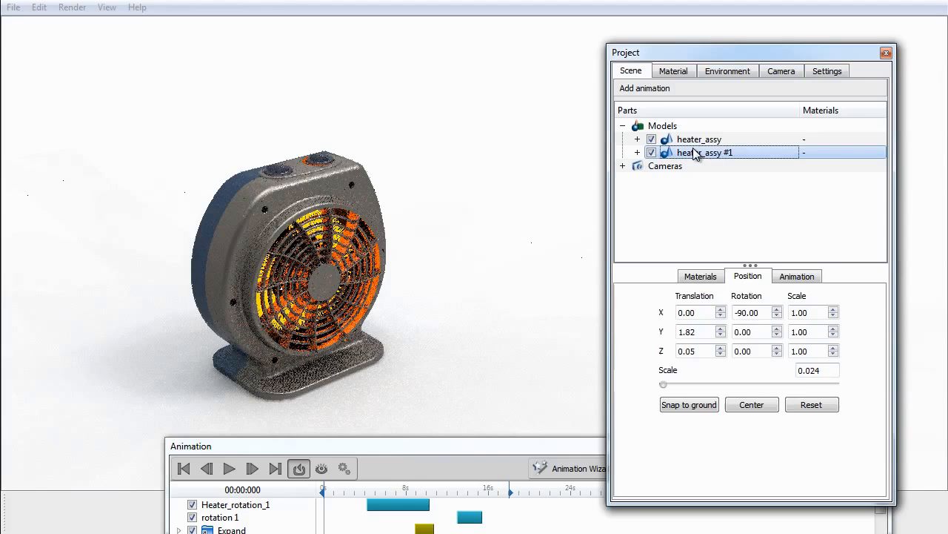
right_click(705, 152)
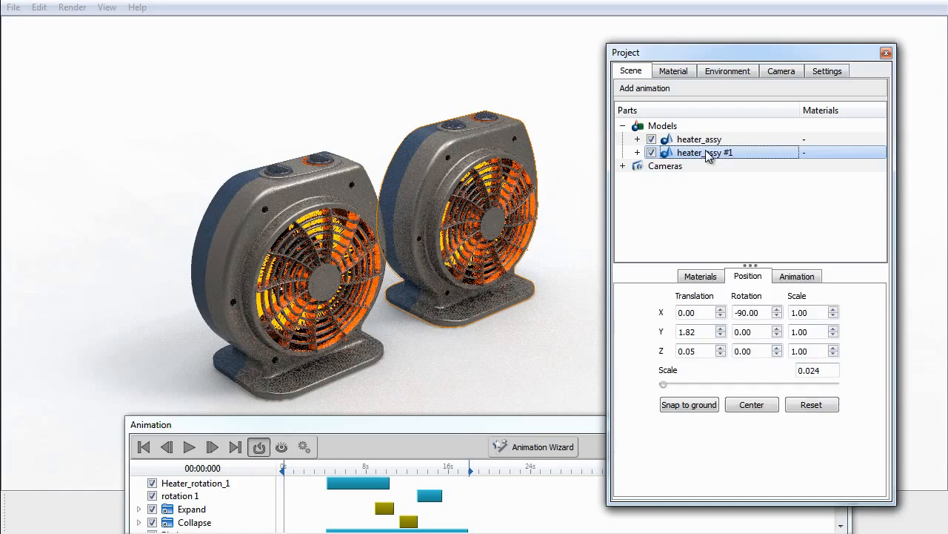
Step: Duplicate heater_assy #1 into heater_assy #2 and move it into the row
right_click(702, 152)
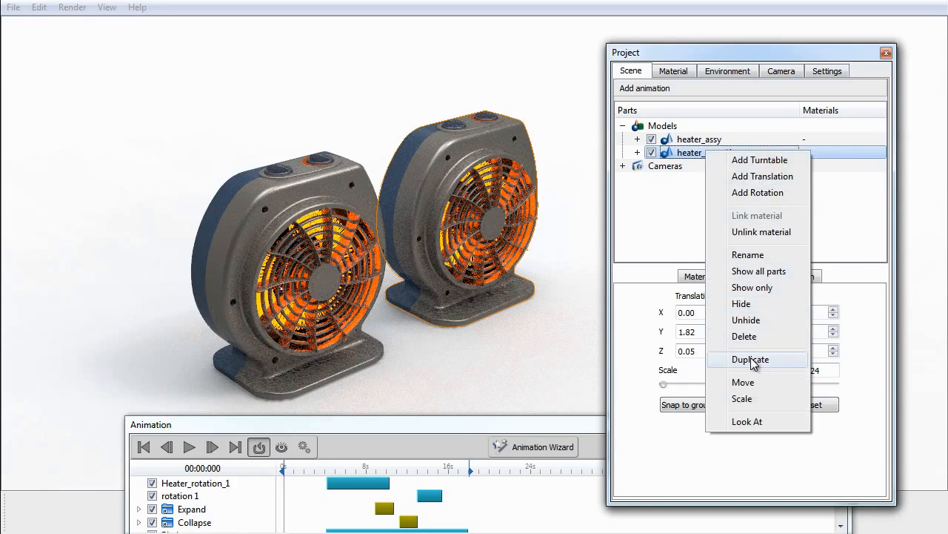
left_click(750, 359)
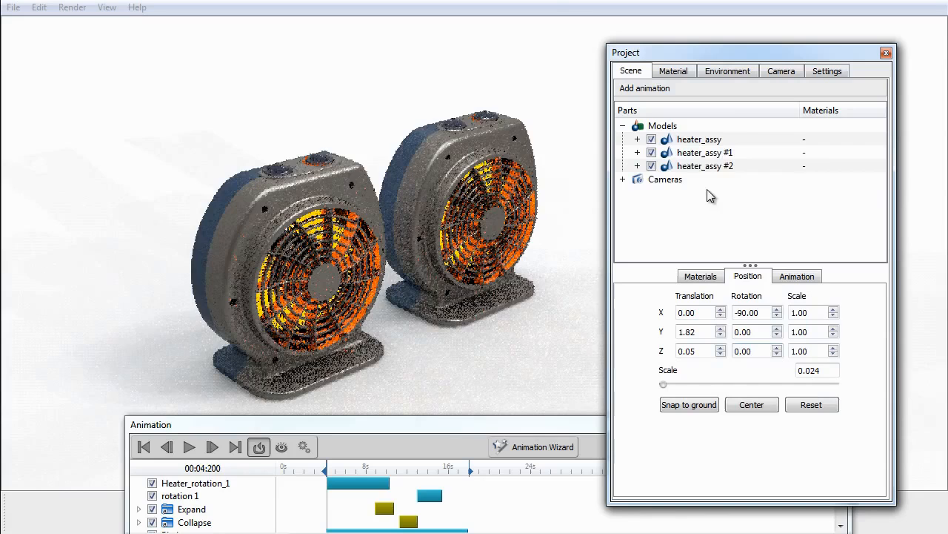
right_click(702, 166)
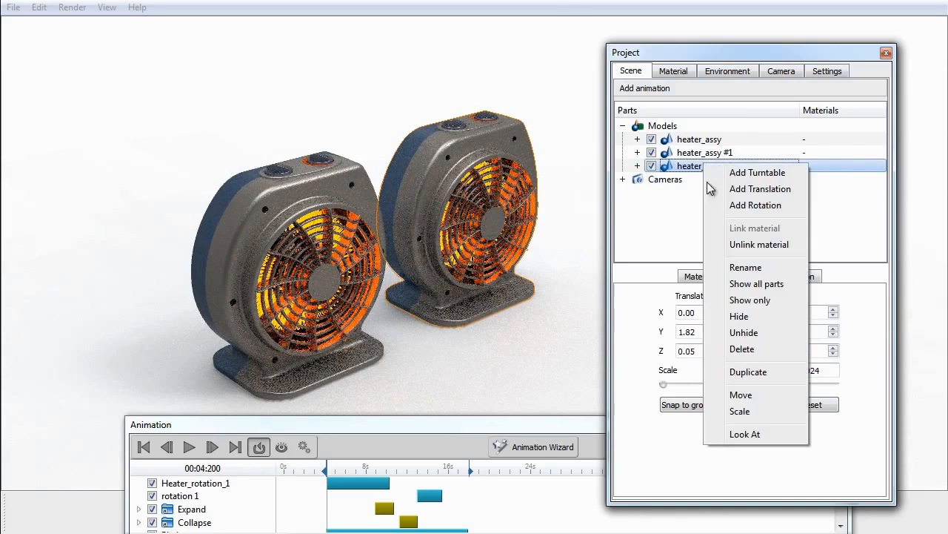
left_click(748, 371)
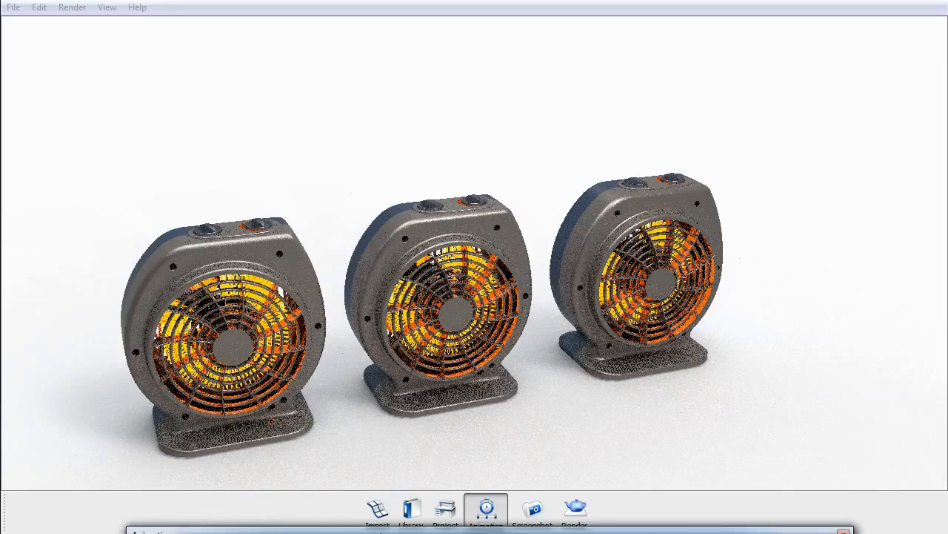
Step: Apply black and red Powerful metallic paints from the library to the middle heater
left_click(412, 510)
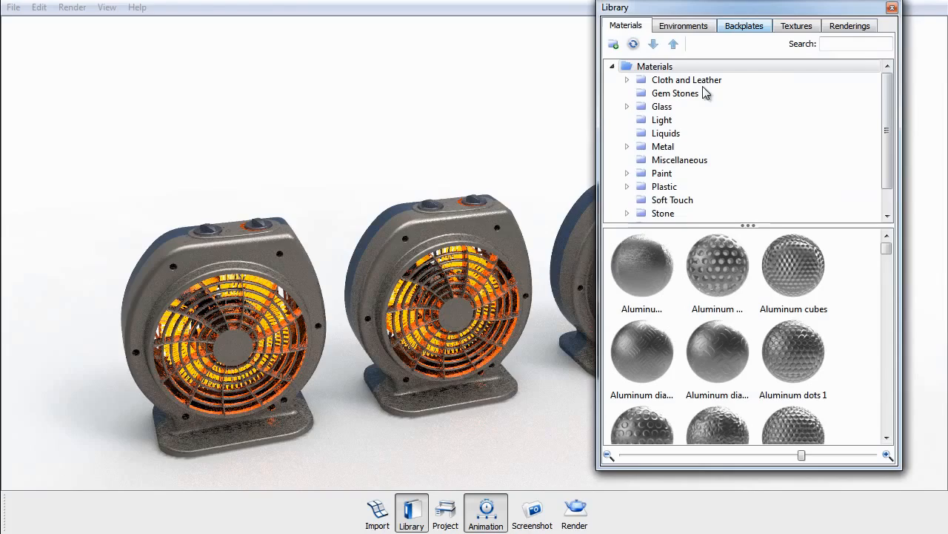
left_click(627, 173)
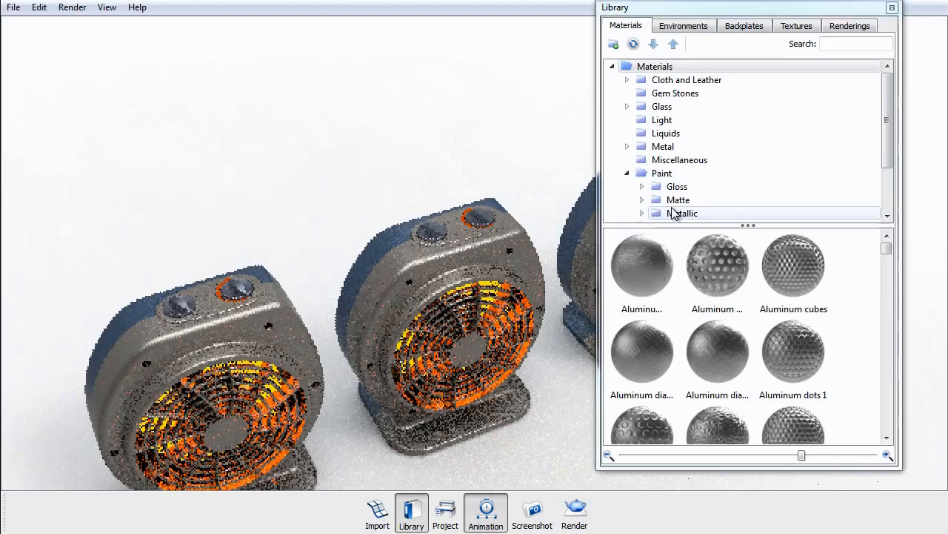
left_click(682, 212)
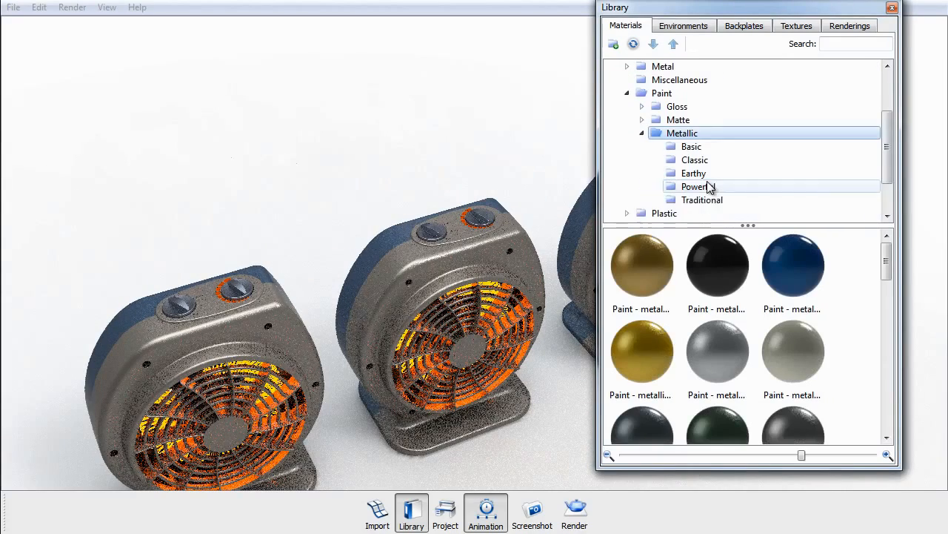
left_click(696, 186)
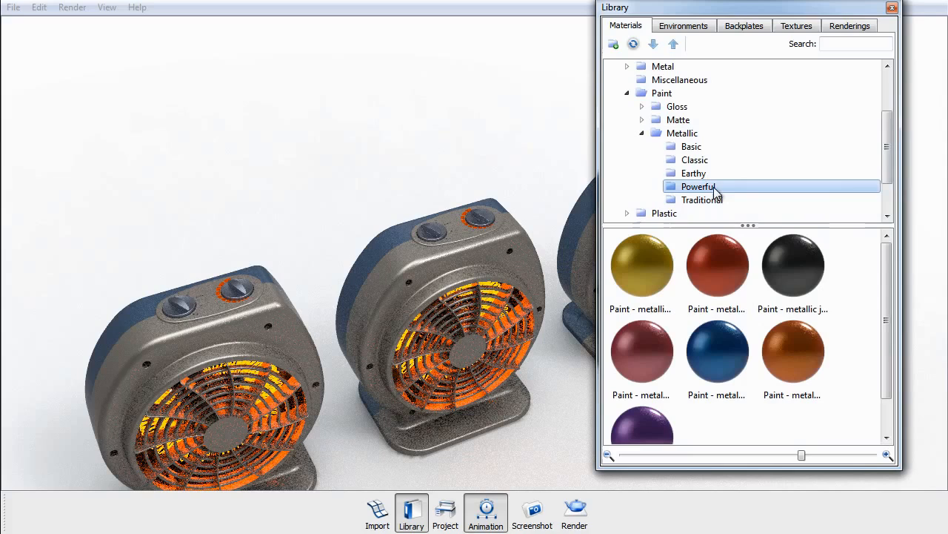
left_click(792, 265)
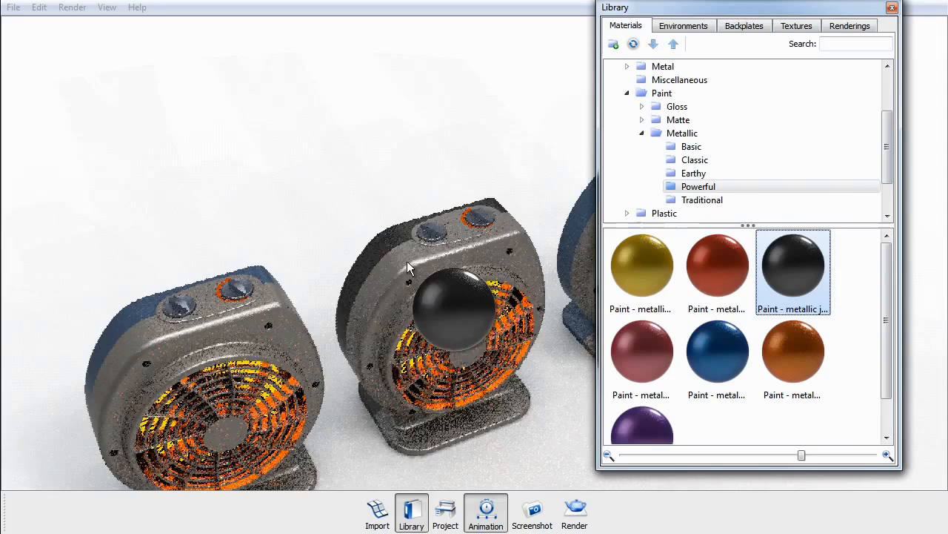
left_click(716, 264)
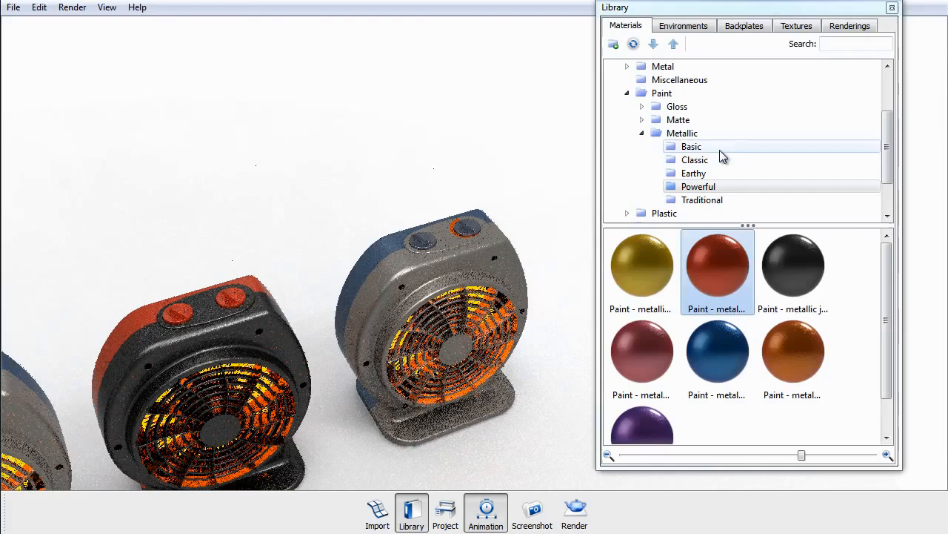
Step: Apply green and dark grey Classic metallic paints to the right heater
left_click(695, 160)
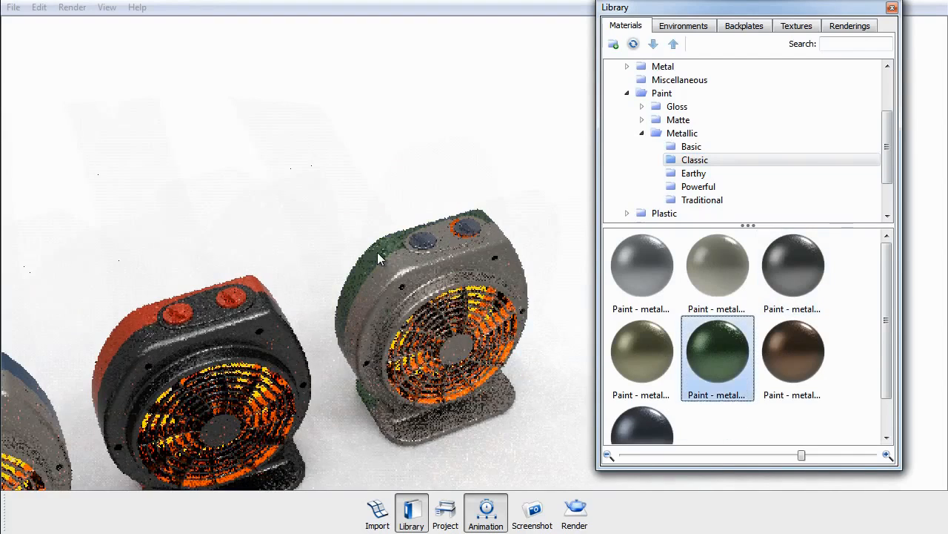
left_click(792, 265)
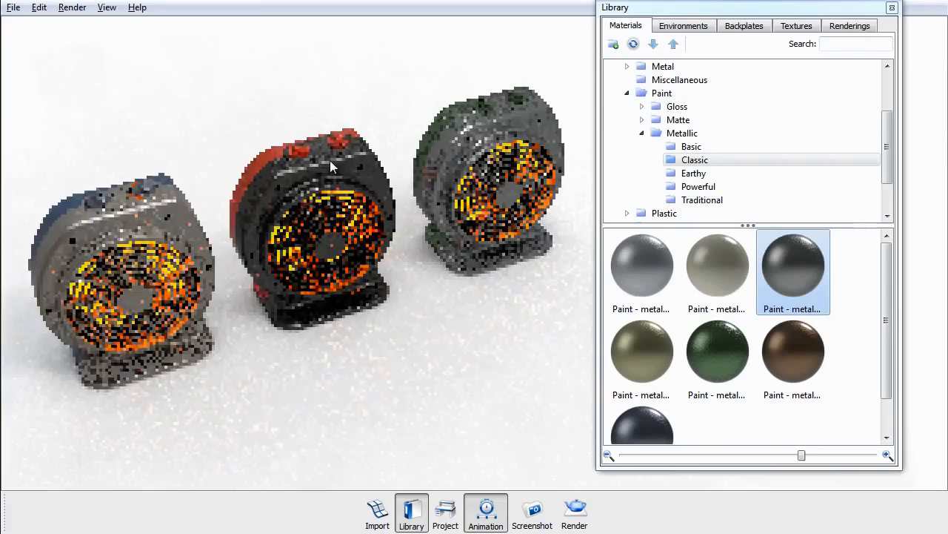
left_click(485, 512)
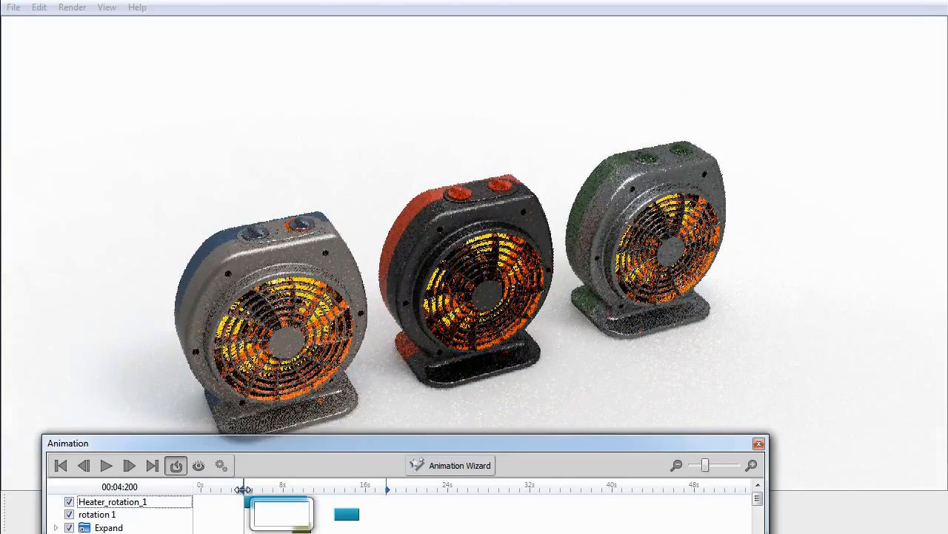
Step: Scrub the timeline from about 6 s to watch the three heaters explode and reassemble
left_click_drag(245, 489, 199, 489)
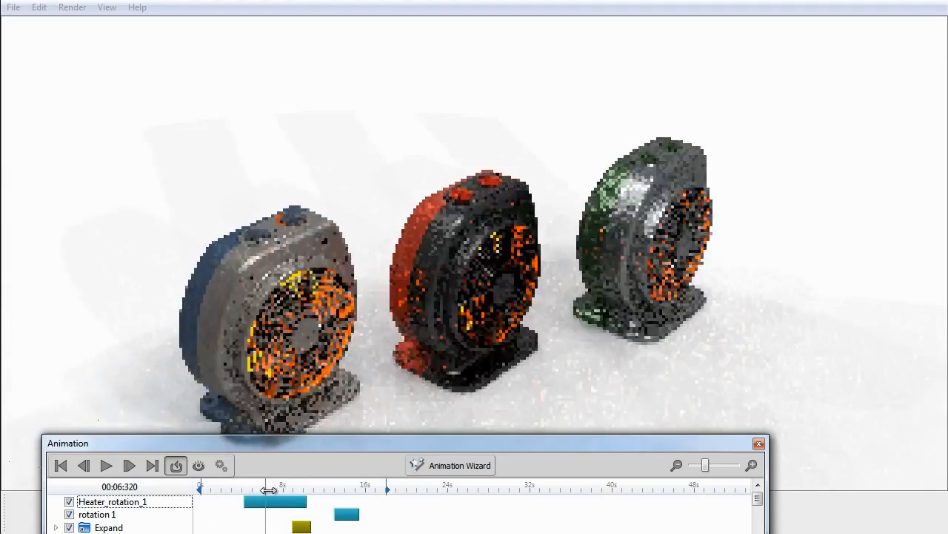
left_click_drag(269, 489, 311, 489)
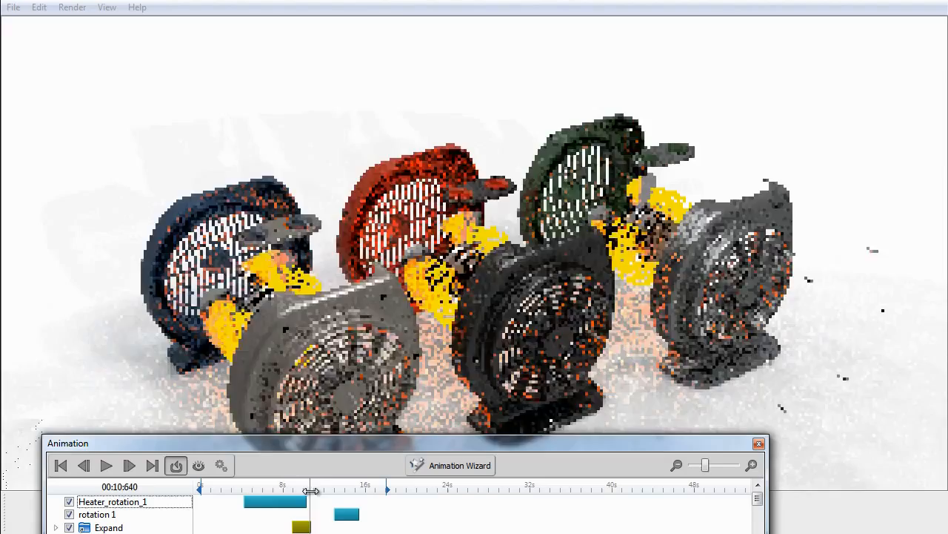
left_click_drag(311, 489, 352, 489)
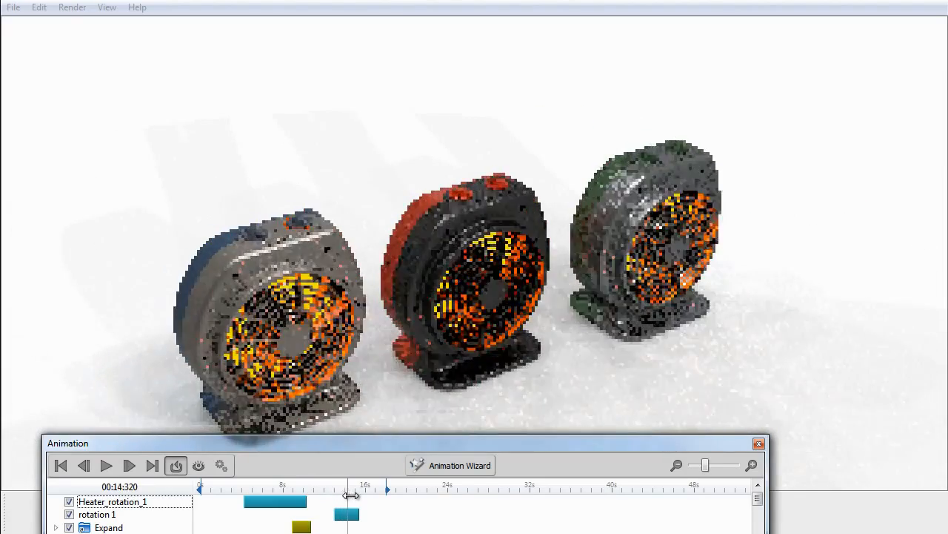